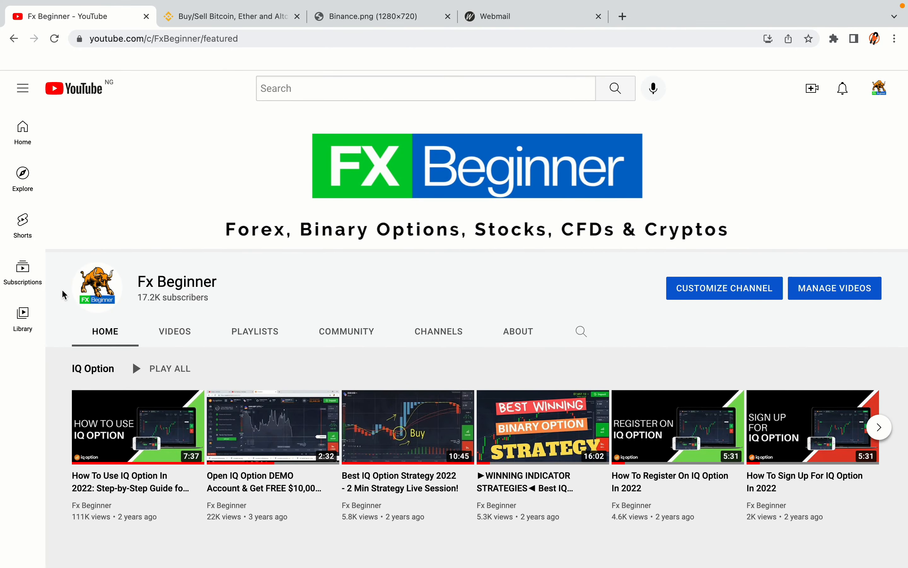
pyautogui.moveTo(356, 291)
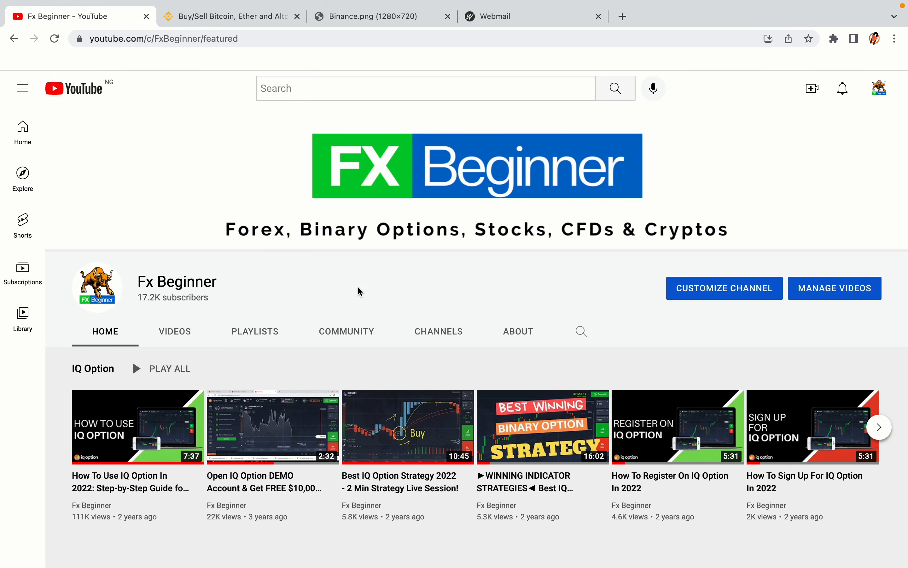
pyautogui.moveTo(581, 269)
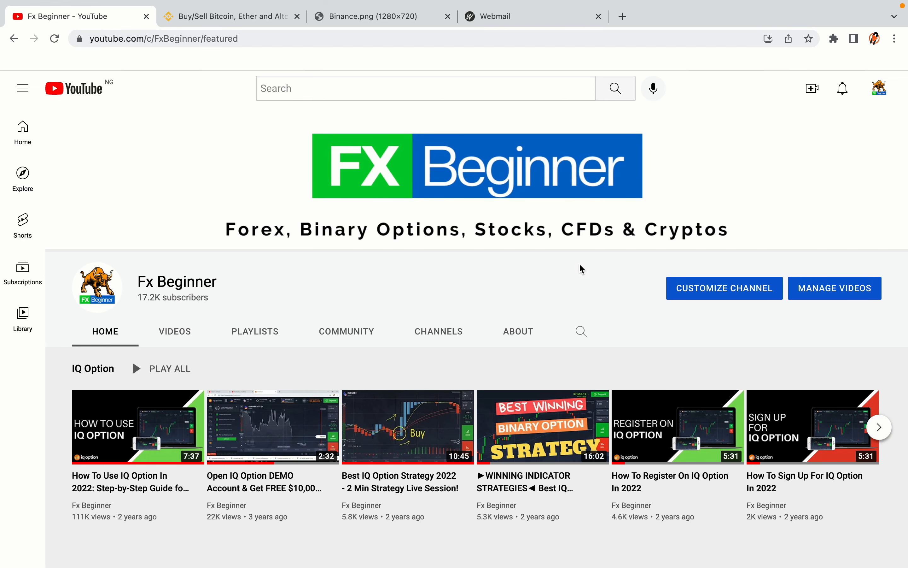
# Step: Browse the Binance homepage through market prices, portfolio steps, app downloads and security, then return to the top
pyautogui.click(225, 16)
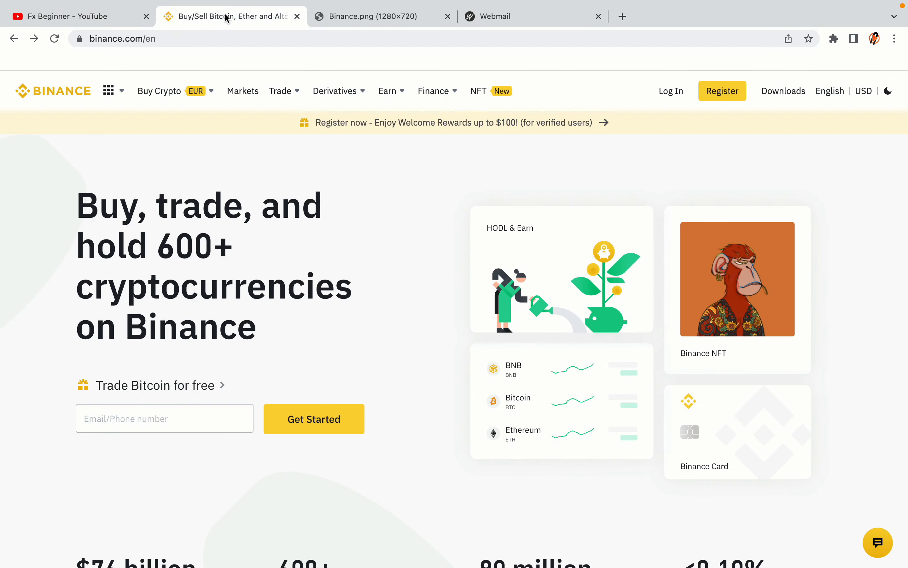
pyautogui.moveTo(60, 219)
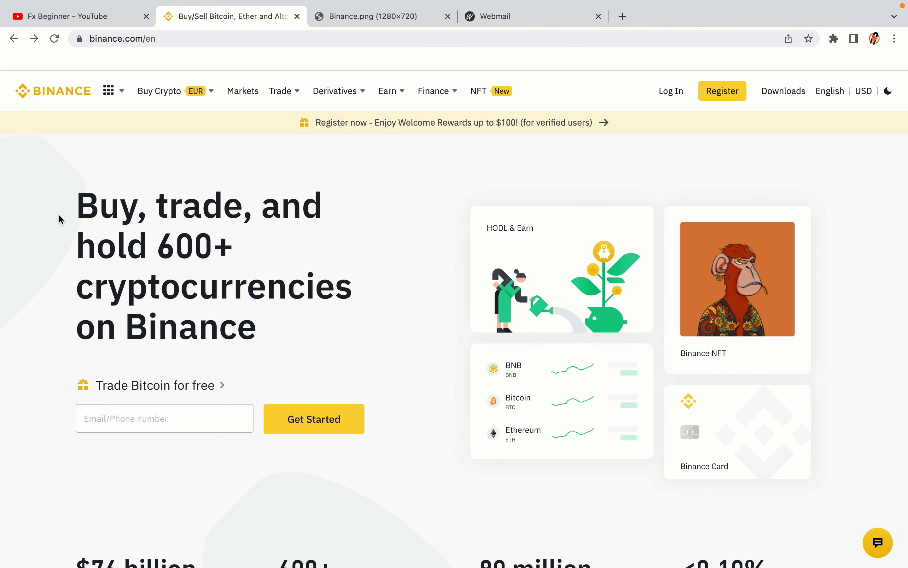
pyautogui.moveTo(435, 278)
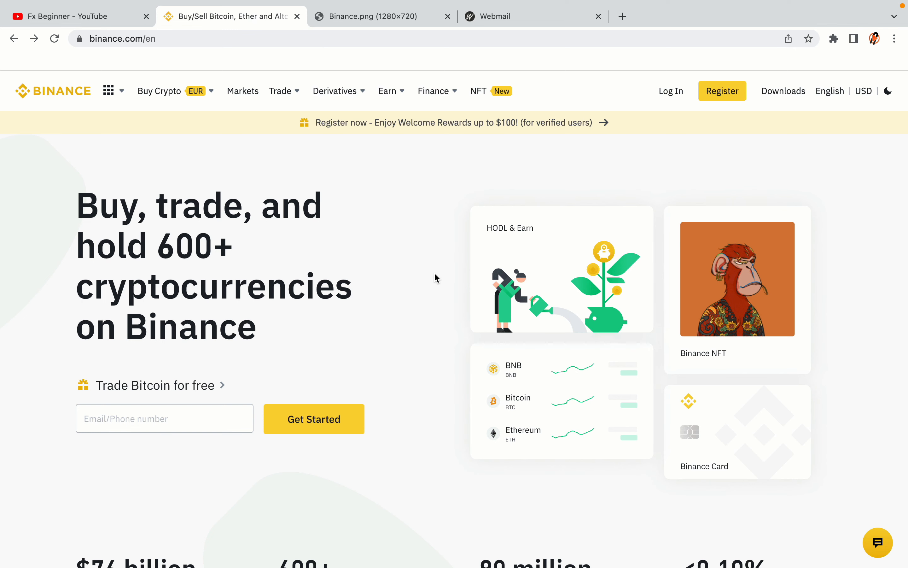
pyautogui.scroll(-3)
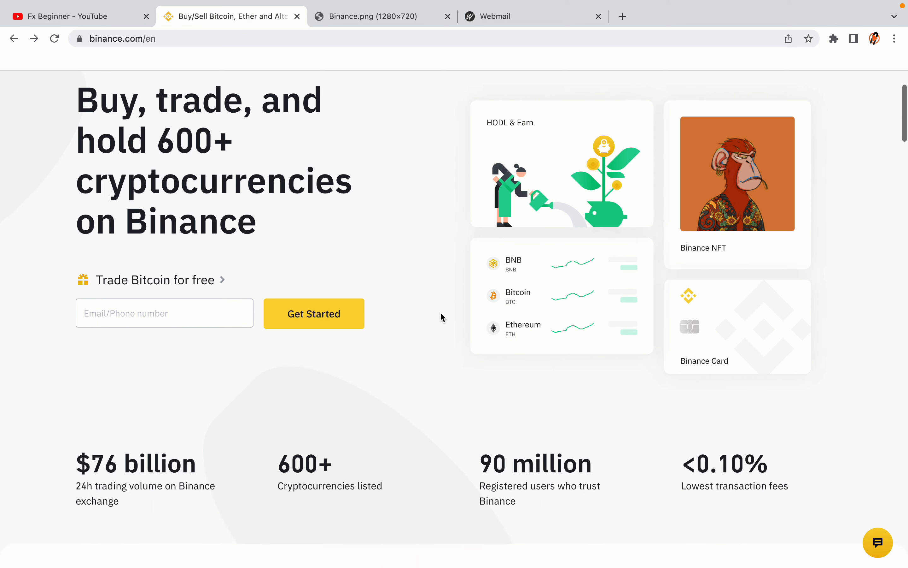
pyautogui.scroll(-3)
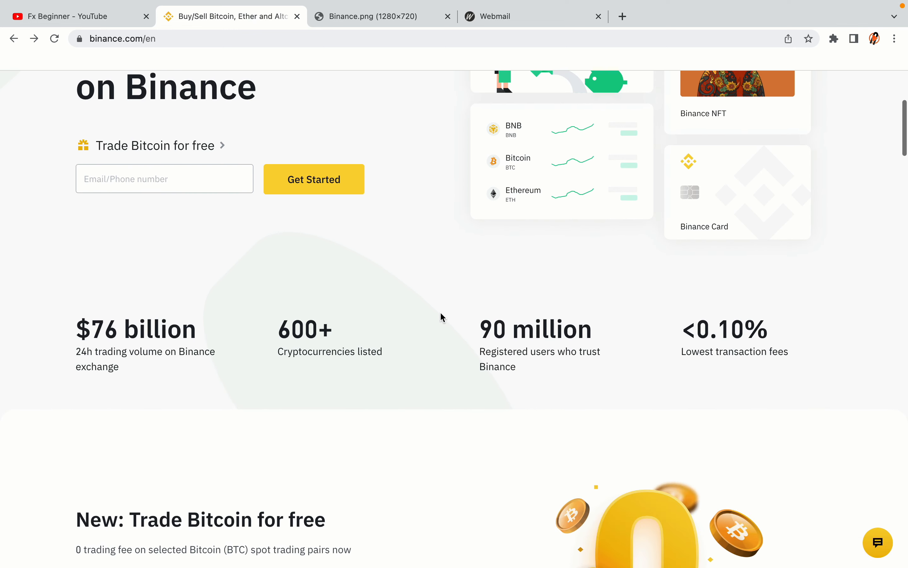
pyautogui.scroll(-3)
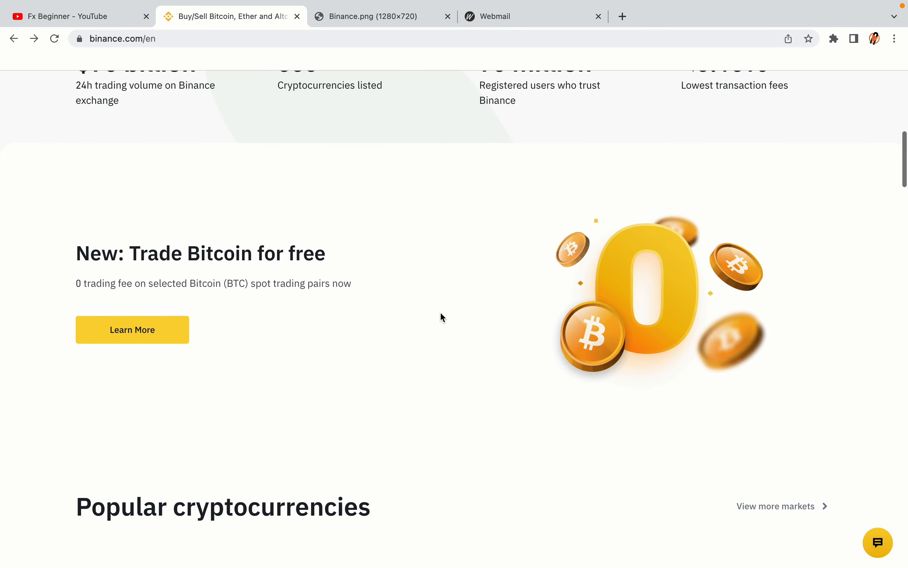
pyautogui.scroll(3)
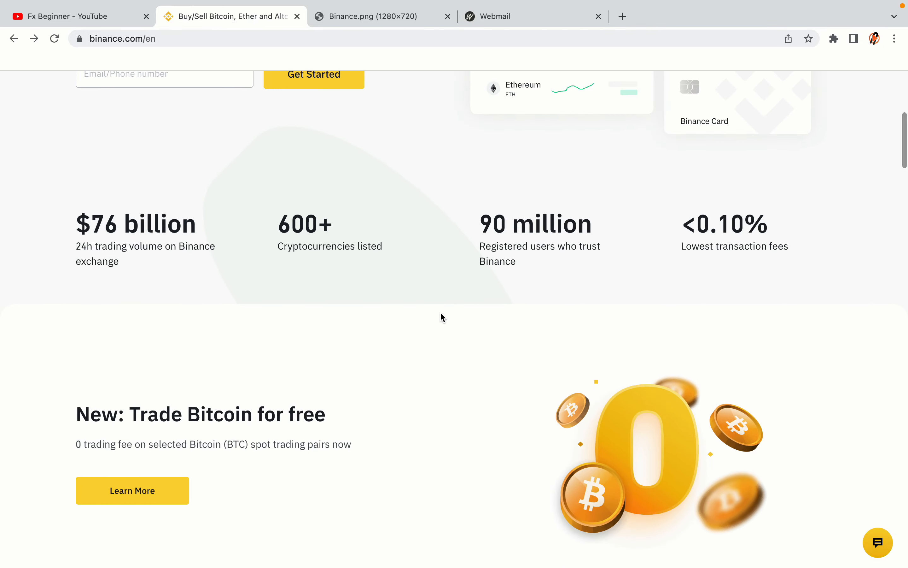
pyautogui.scroll(-3)
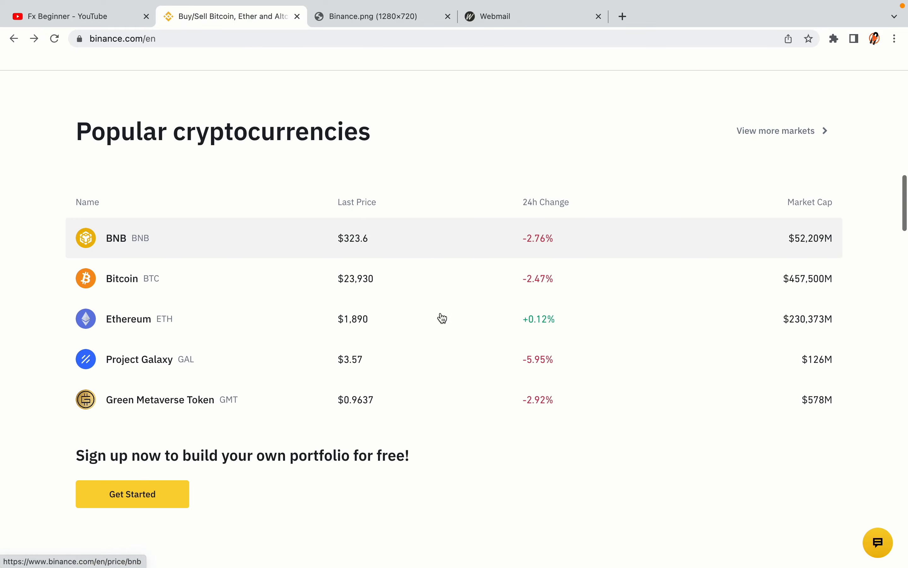
pyautogui.scroll(-3)
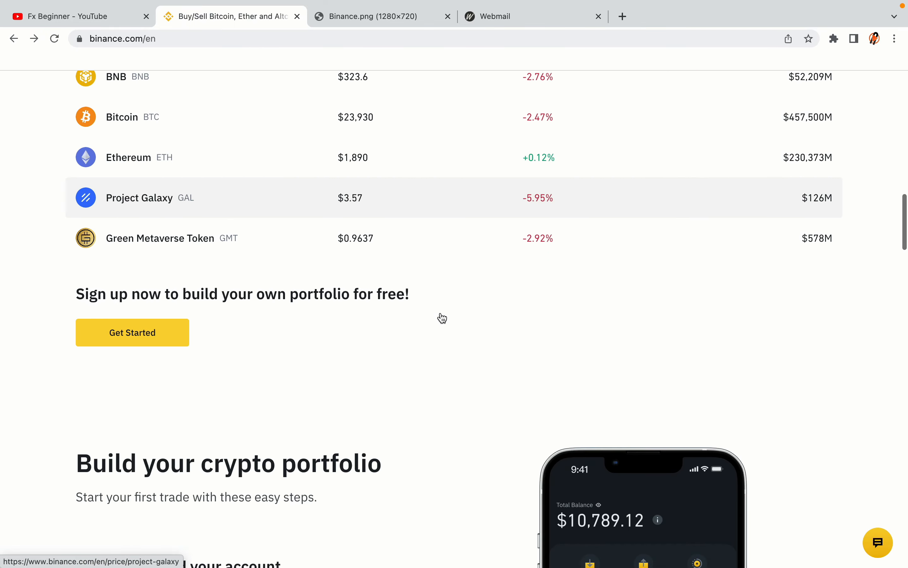
pyautogui.scroll(-3)
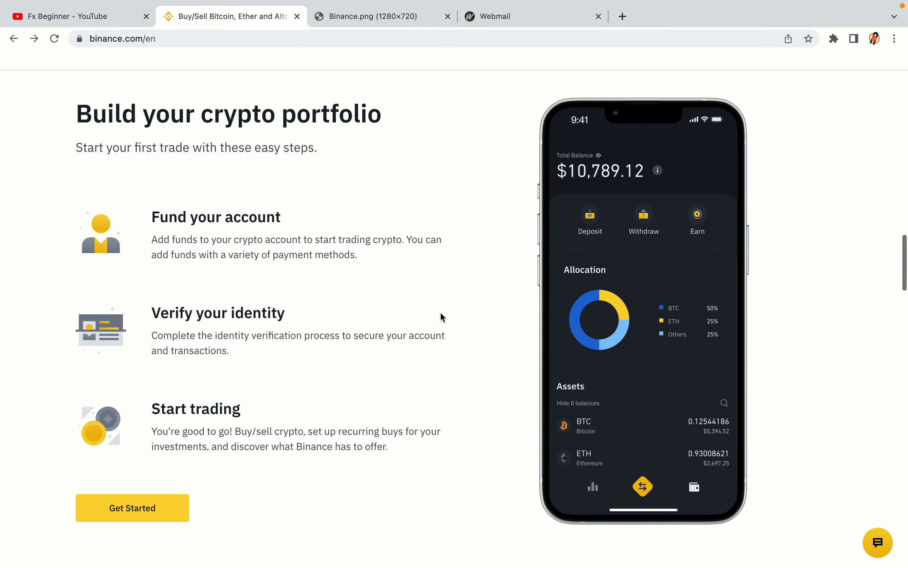
pyautogui.scroll(-3)
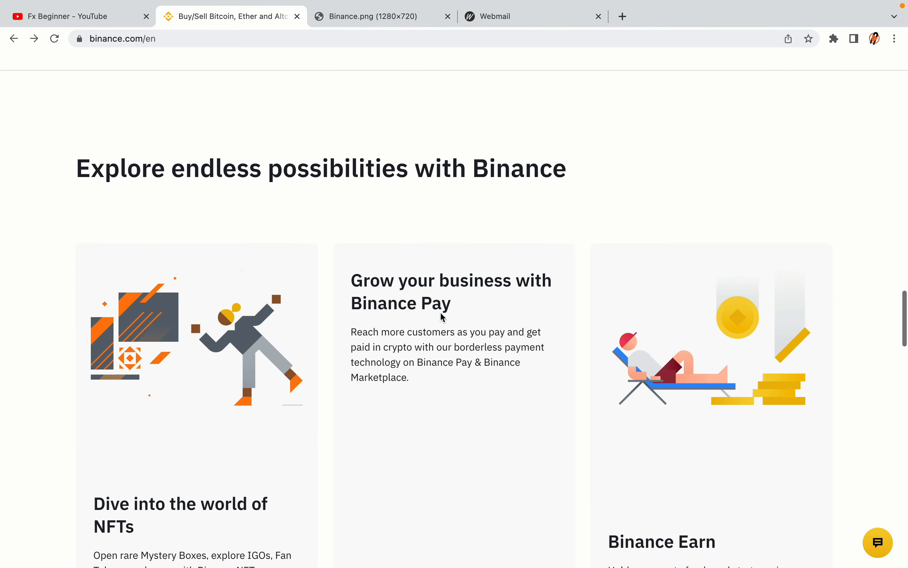
pyautogui.scroll(-3)
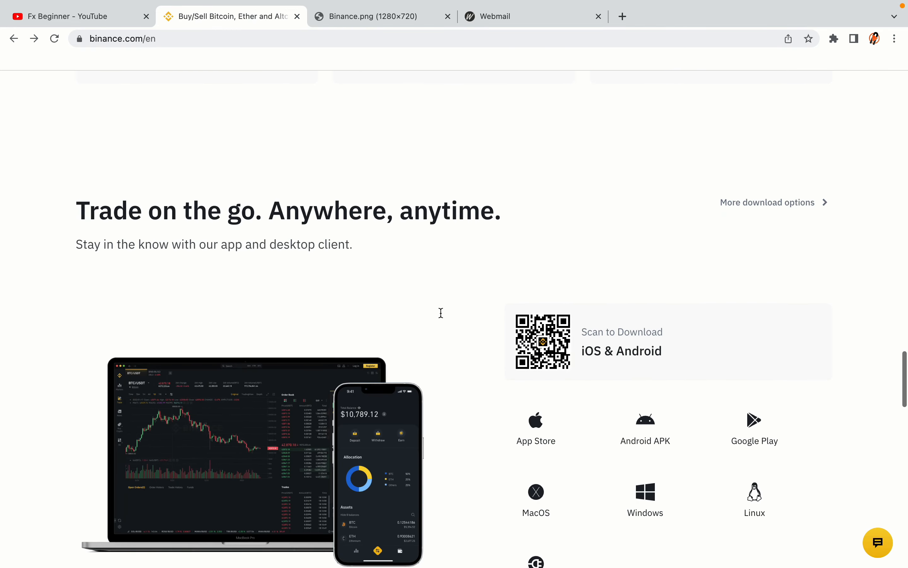
pyautogui.scroll(-3)
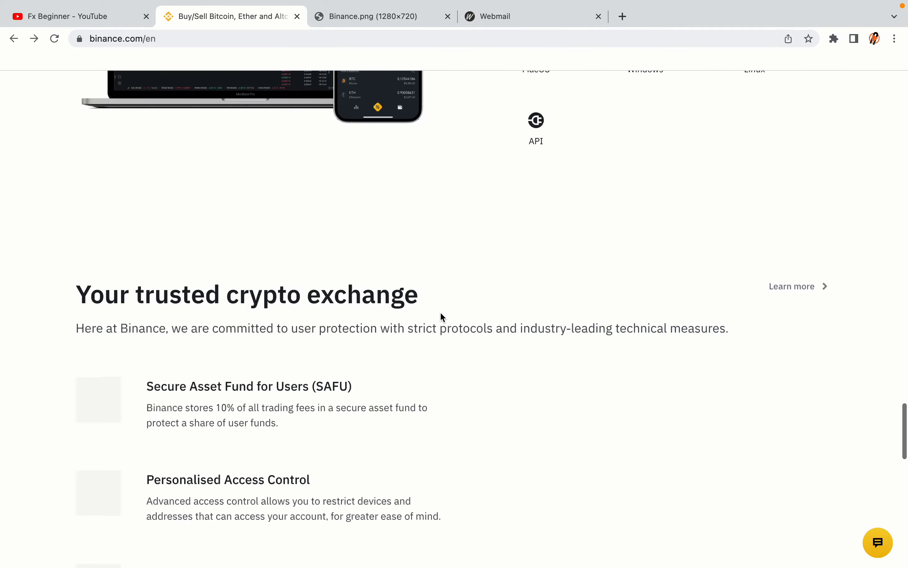
pyautogui.scroll(-3)
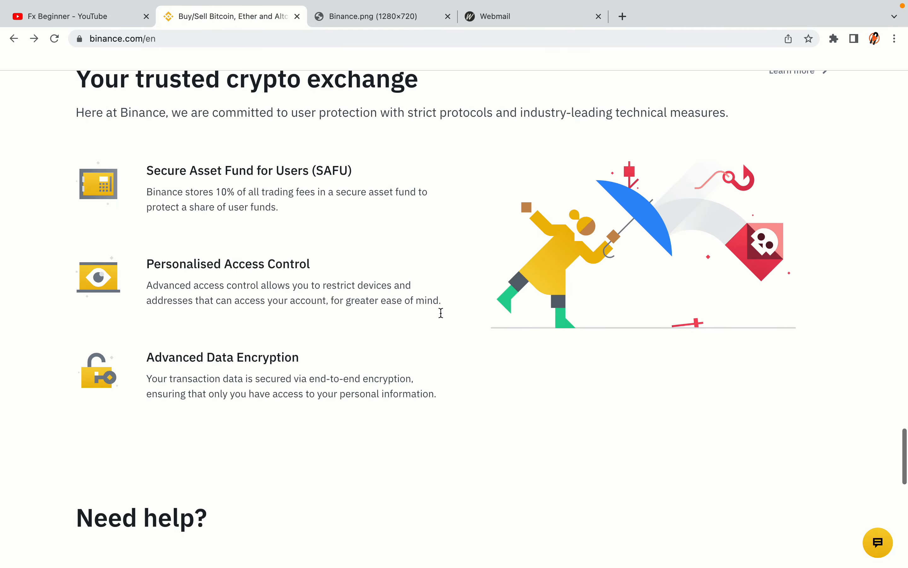
pyautogui.scroll(-3)
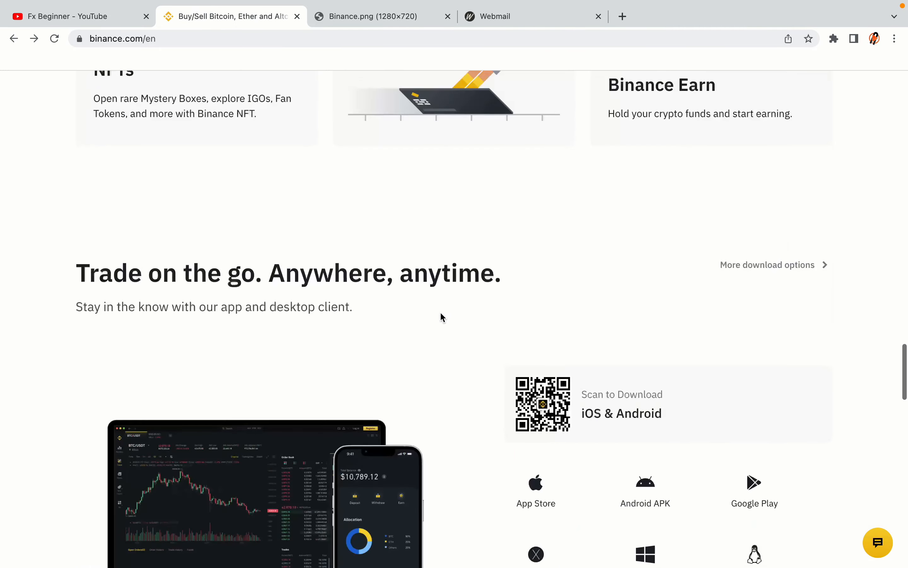
pyautogui.scroll(3)
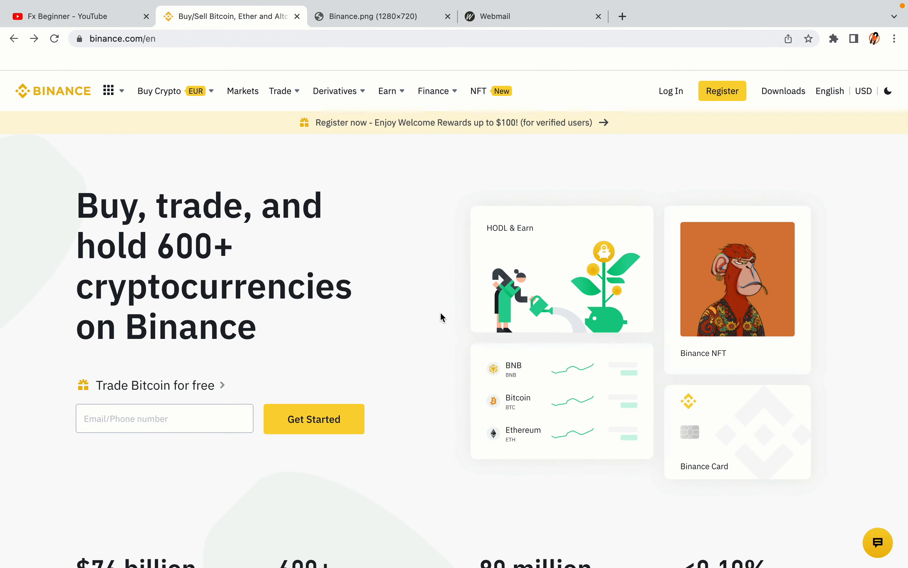
pyautogui.moveTo(413, 329)
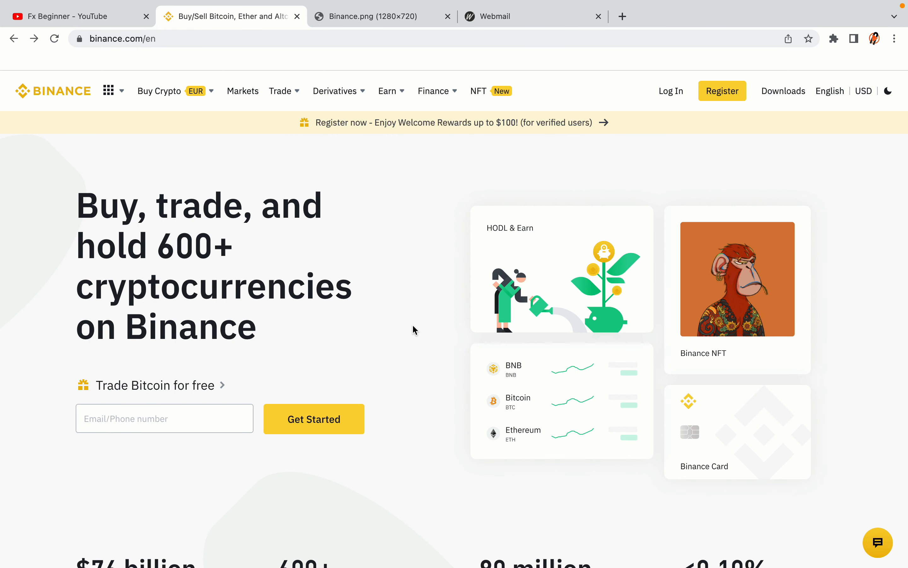
pyautogui.moveTo(357, 198)
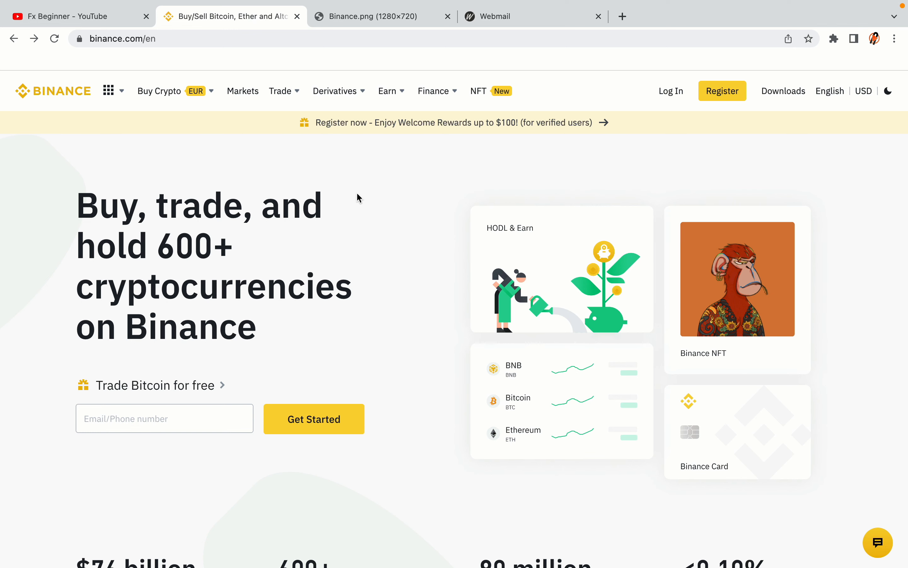
pyautogui.click(373, 16)
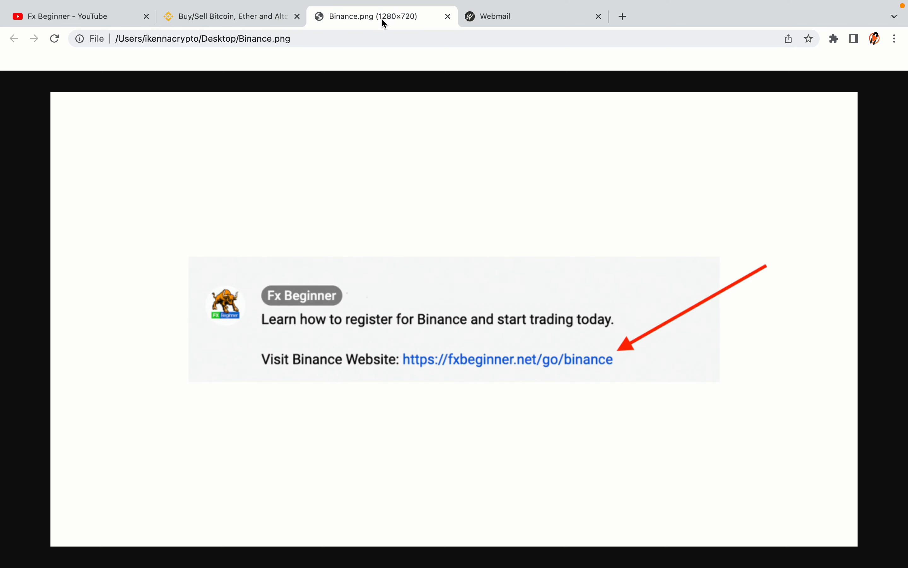
pyautogui.moveTo(401, 418)
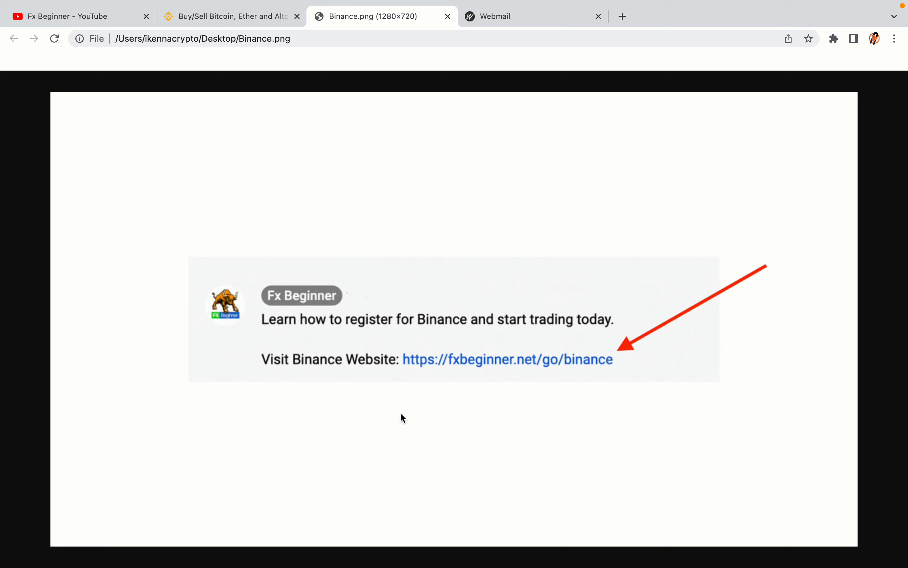
pyautogui.moveTo(485, 304)
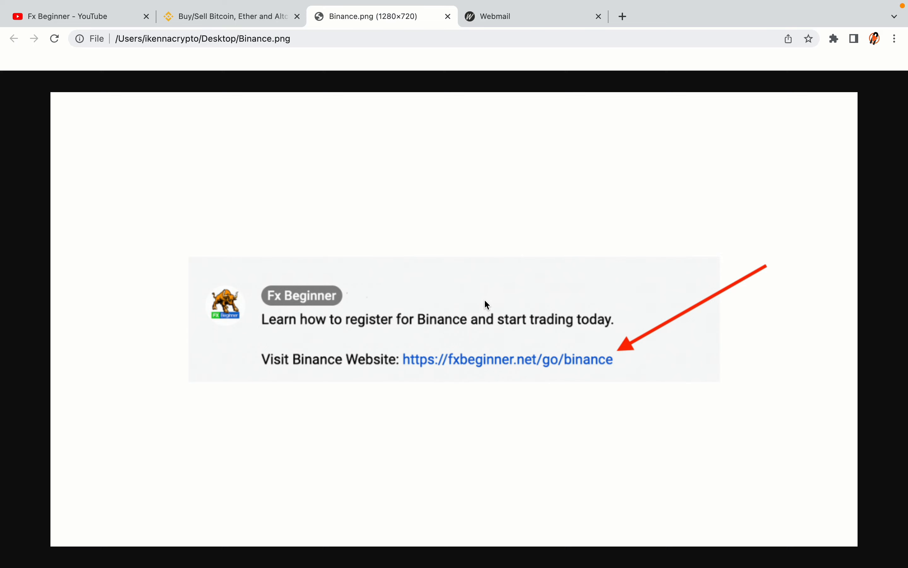
pyautogui.moveTo(636, 438)
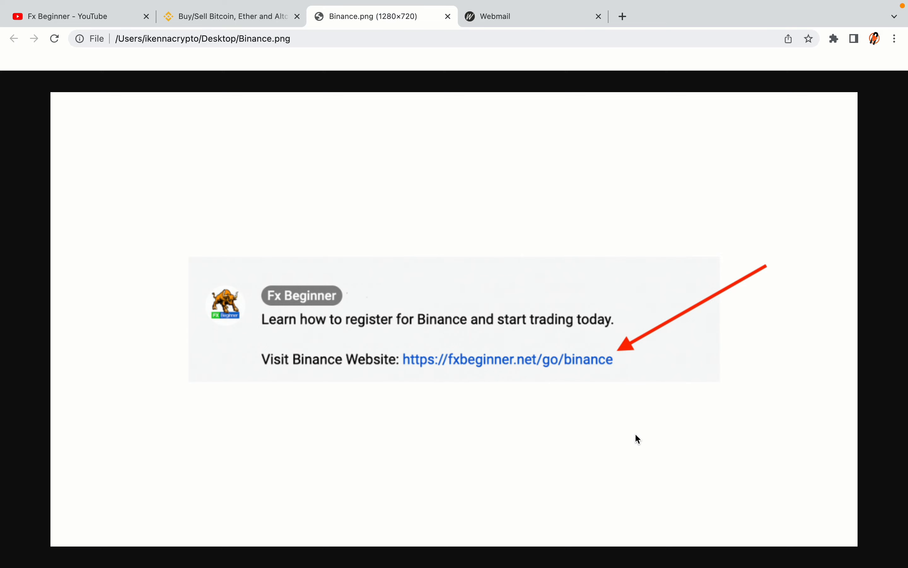
pyautogui.moveTo(605, 349)
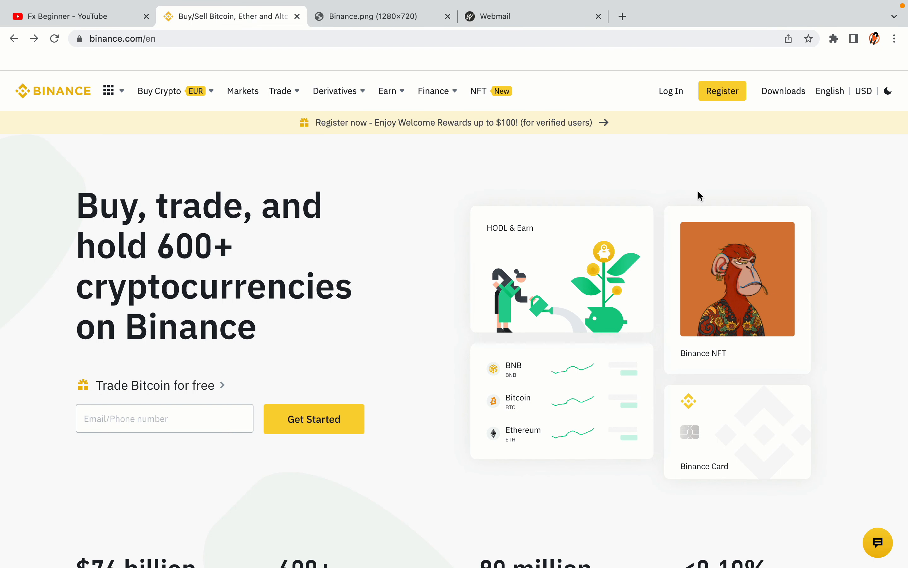
pyautogui.moveTo(737, 57)
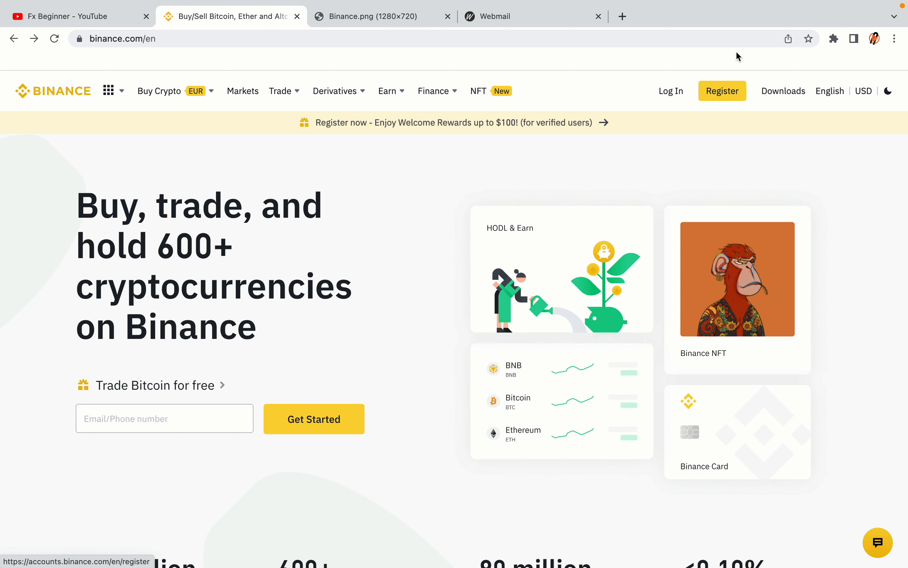
pyautogui.moveTo(721, 101)
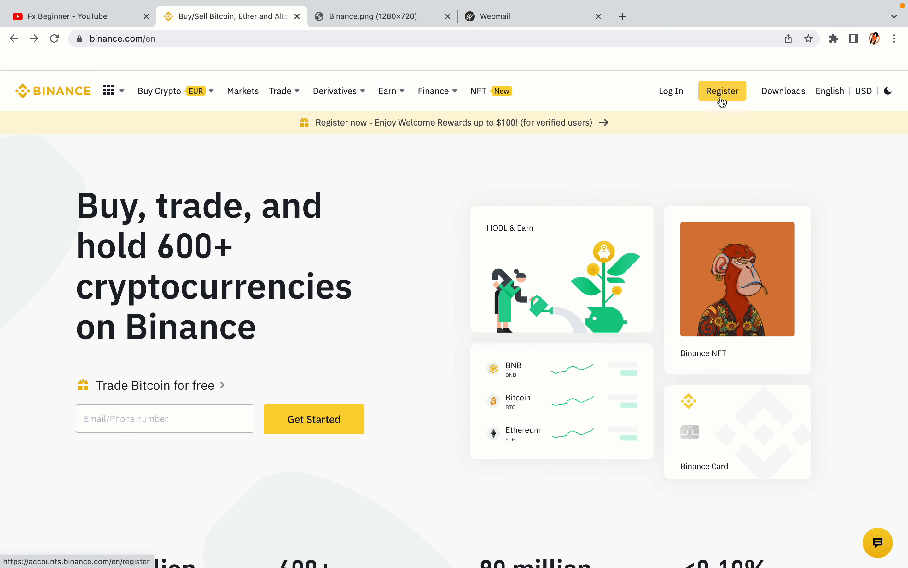
pyautogui.moveTo(728, 102)
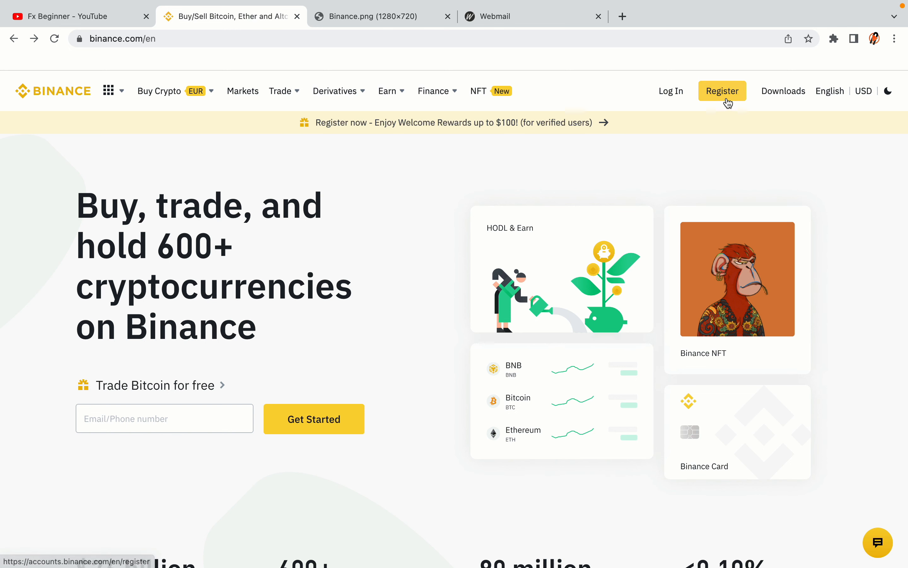
pyautogui.moveTo(731, 97)
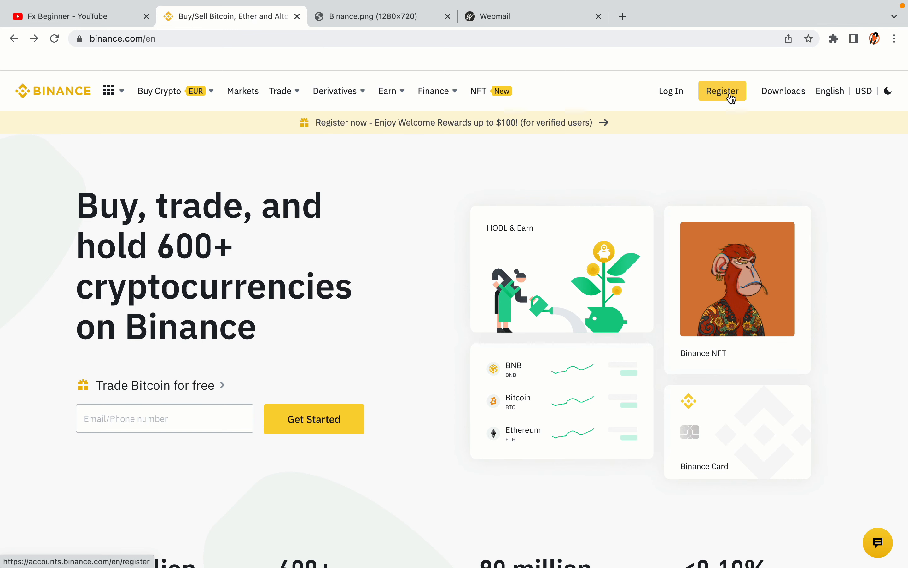
# Step: Begin registration and choose to sign up with phone or email
pyautogui.click(723, 91)
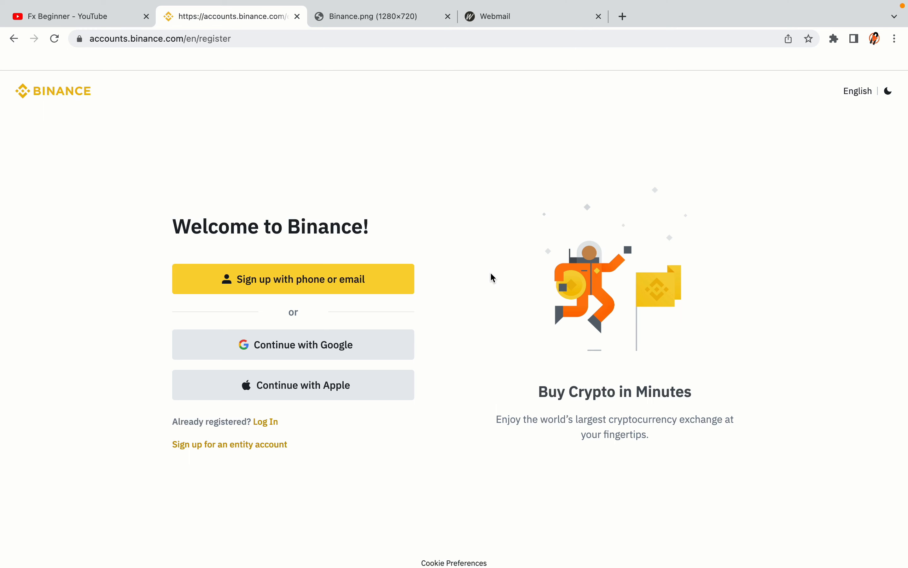
pyautogui.moveTo(348, 288)
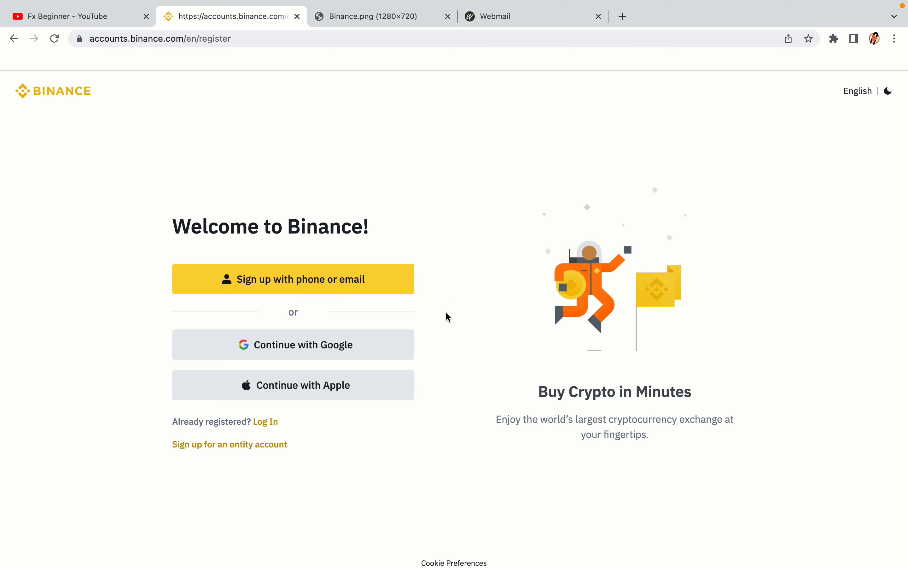
pyautogui.moveTo(420, 347)
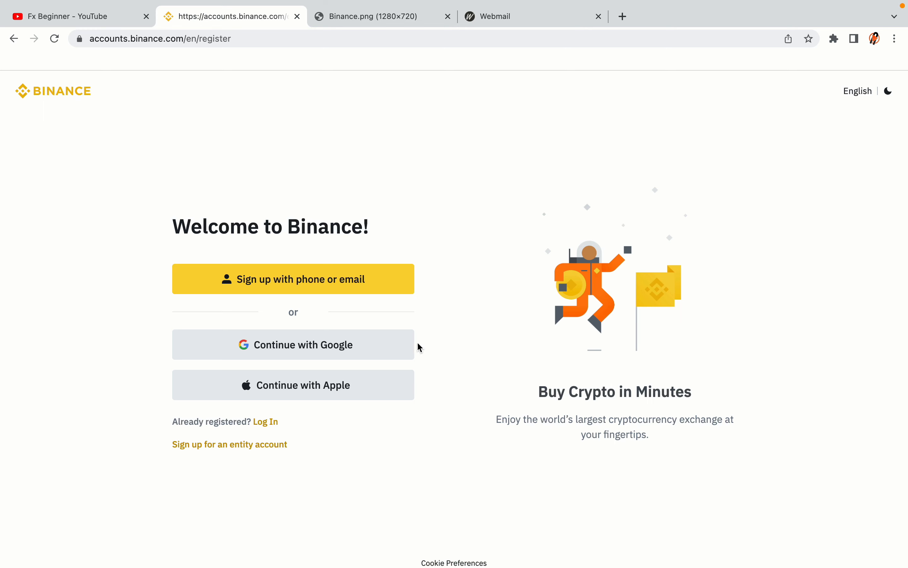
pyautogui.moveTo(423, 380)
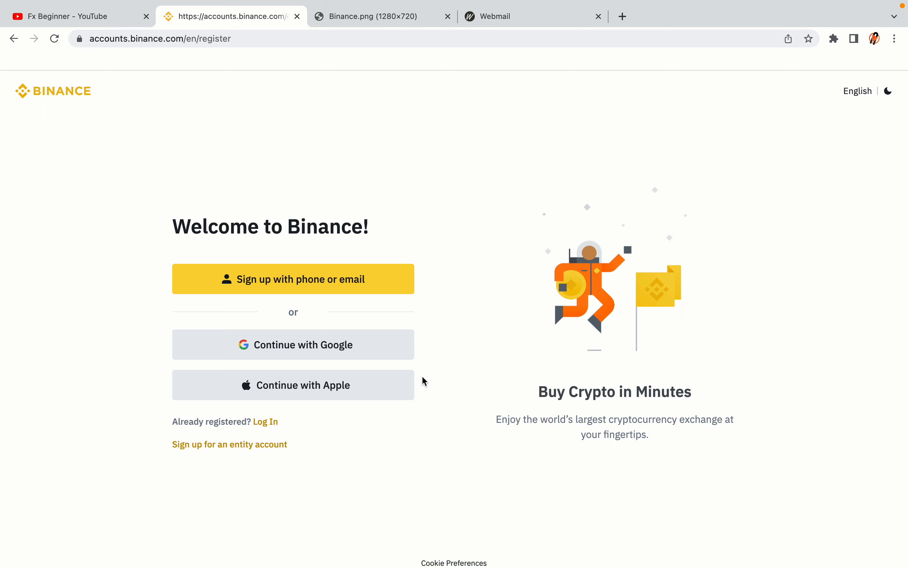
pyautogui.moveTo(447, 311)
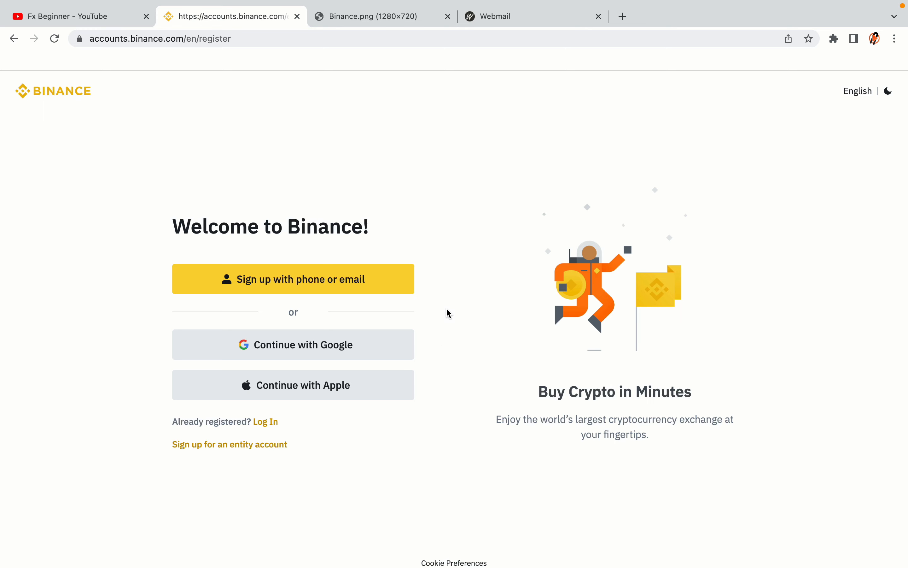
pyautogui.moveTo(375, 286)
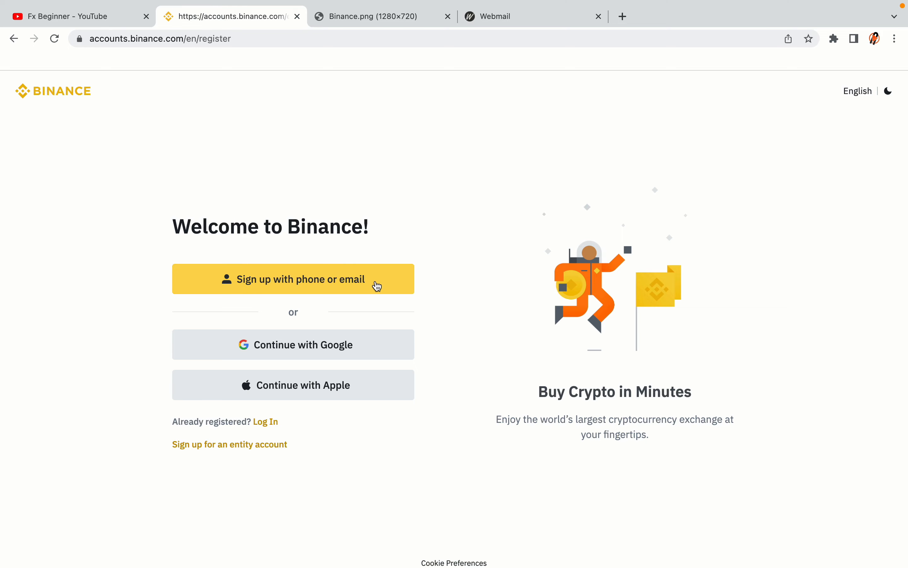
pyautogui.click(301, 279)
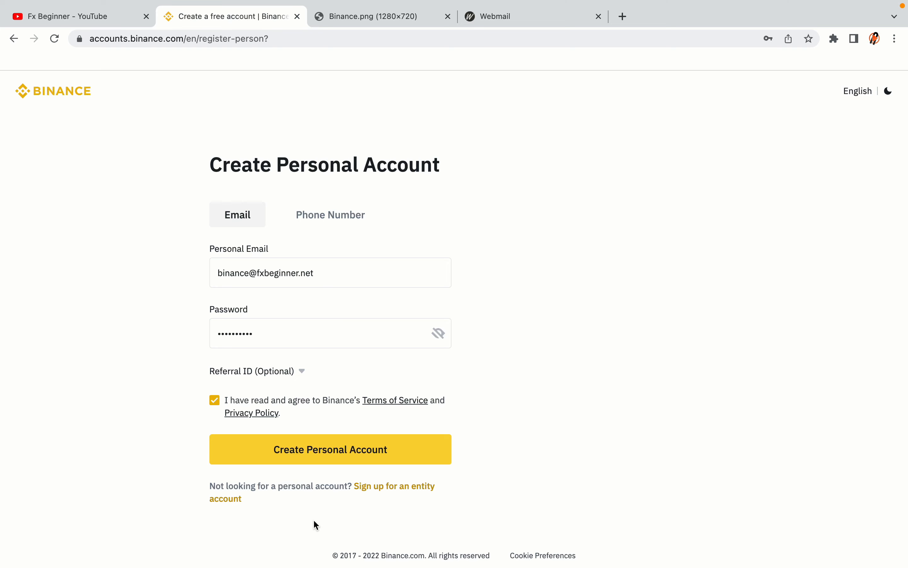
pyautogui.moveTo(322, 462)
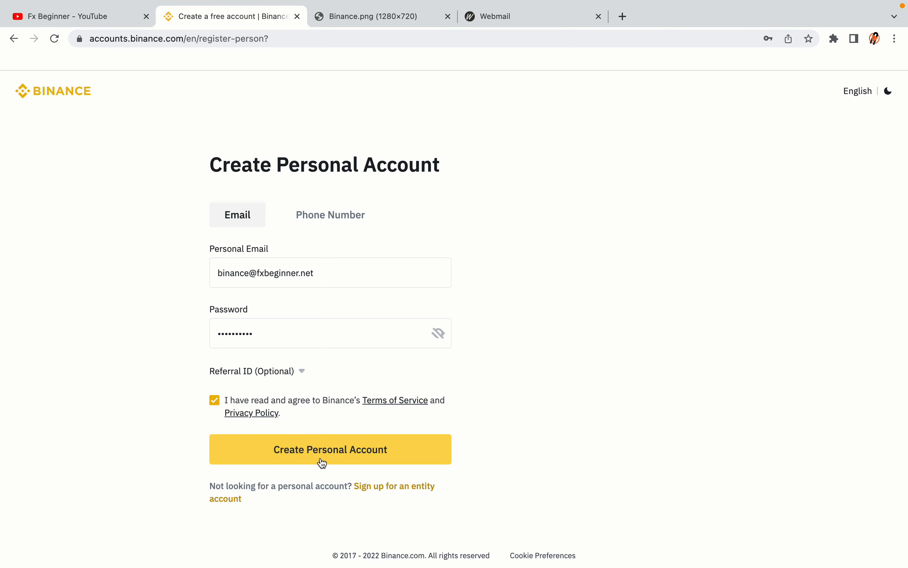
pyautogui.moveTo(343, 497)
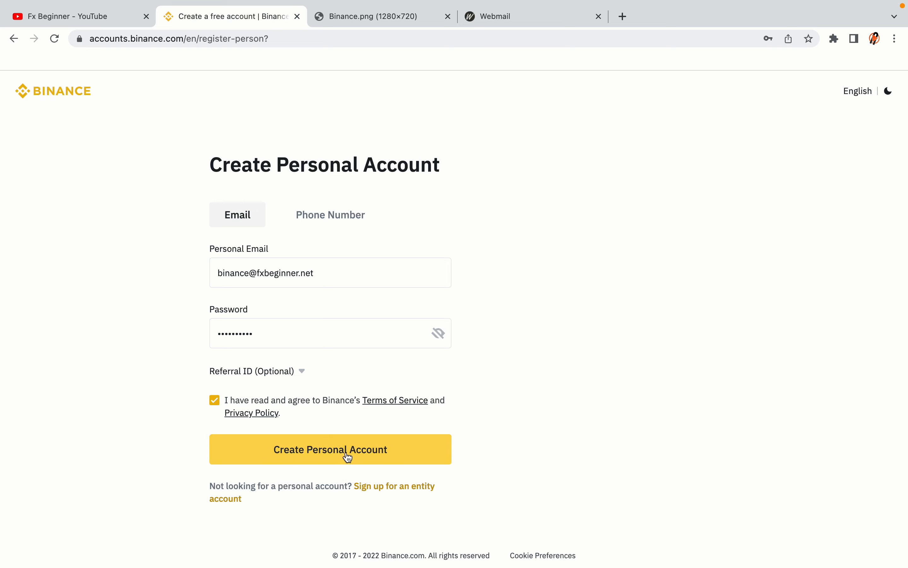
# Step: Create the personal account with the entered email, password and accepted terms
pyautogui.click(347, 449)
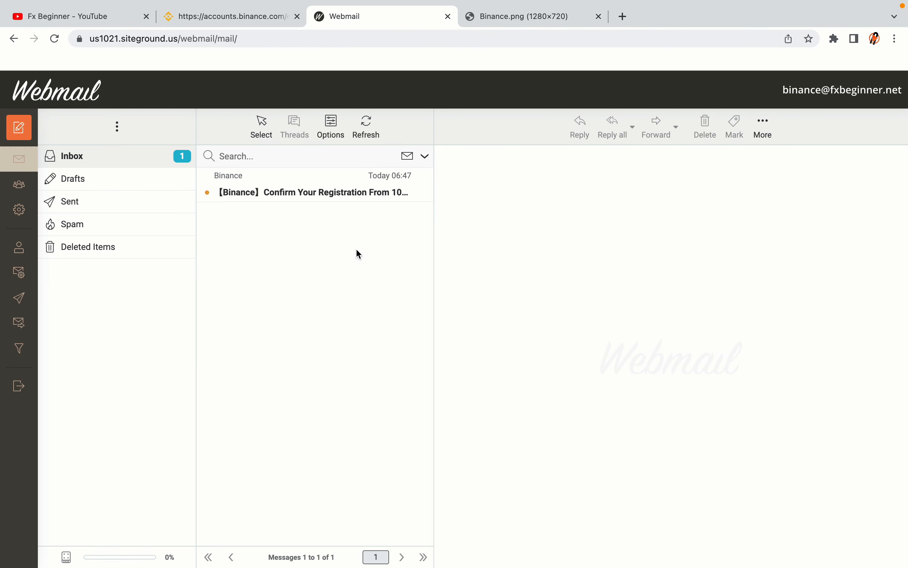
pyautogui.moveTo(356, 197)
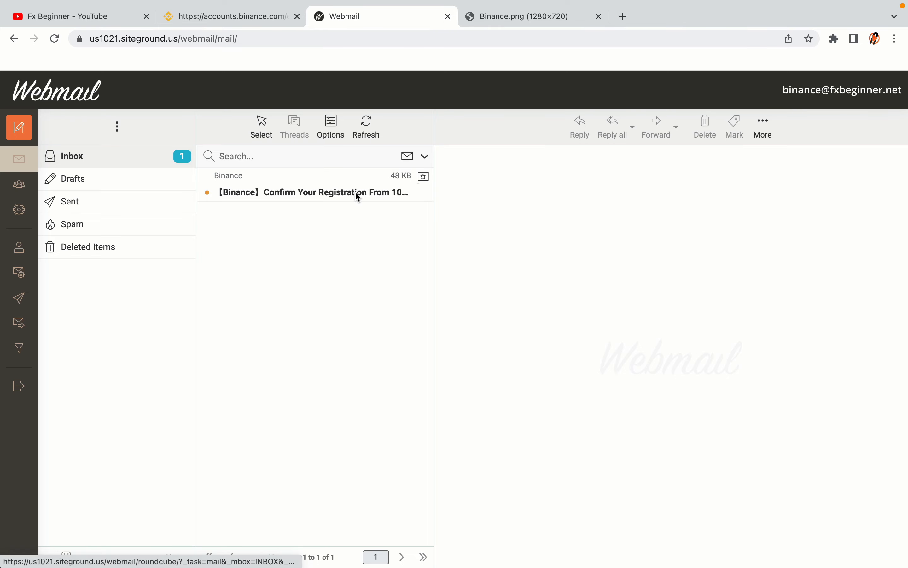
pyautogui.moveTo(314, 186)
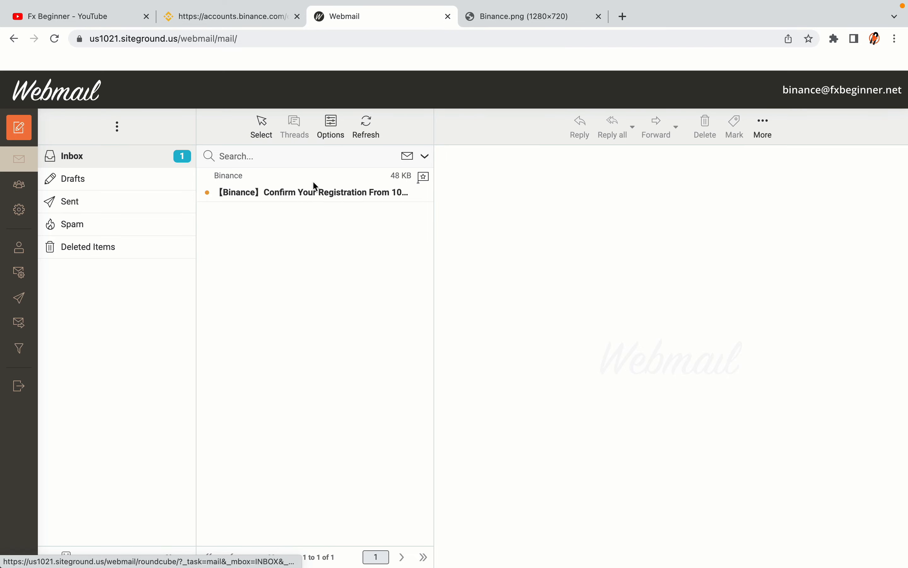
pyautogui.click(325, 192)
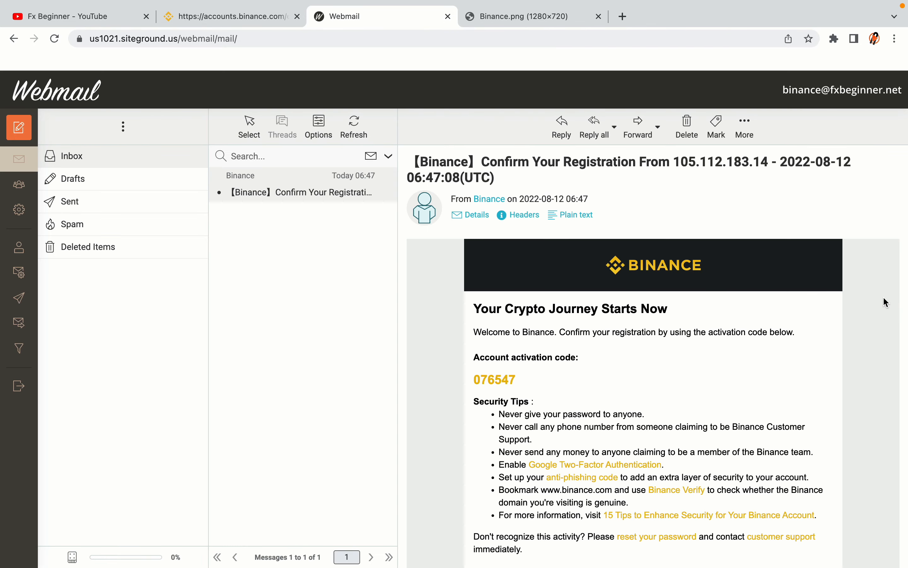
pyautogui.moveTo(681, 304)
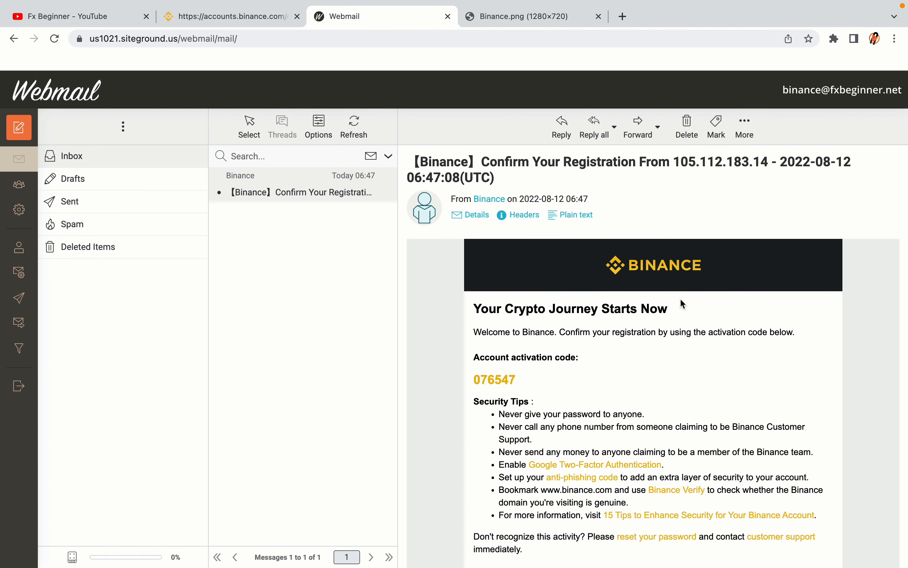
pyautogui.scroll(-3)
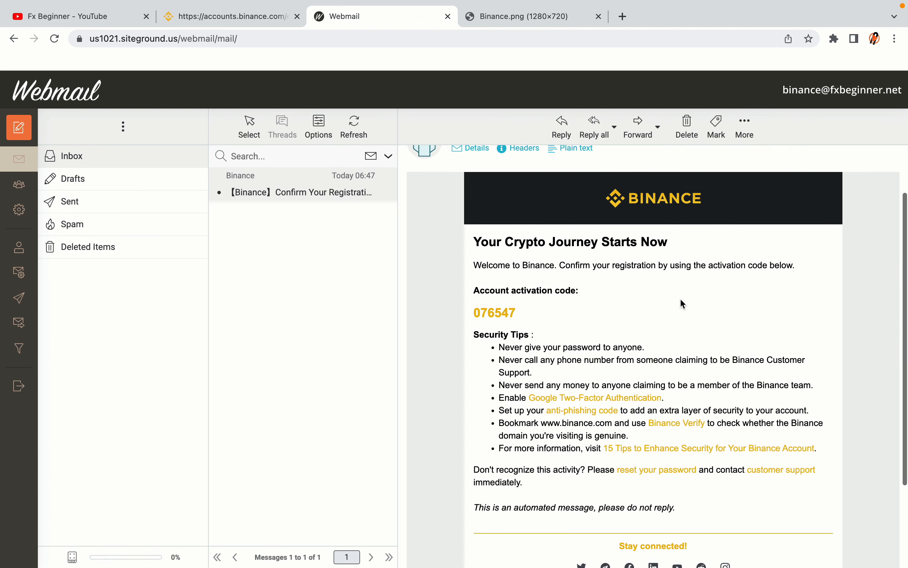
pyautogui.moveTo(491, 326)
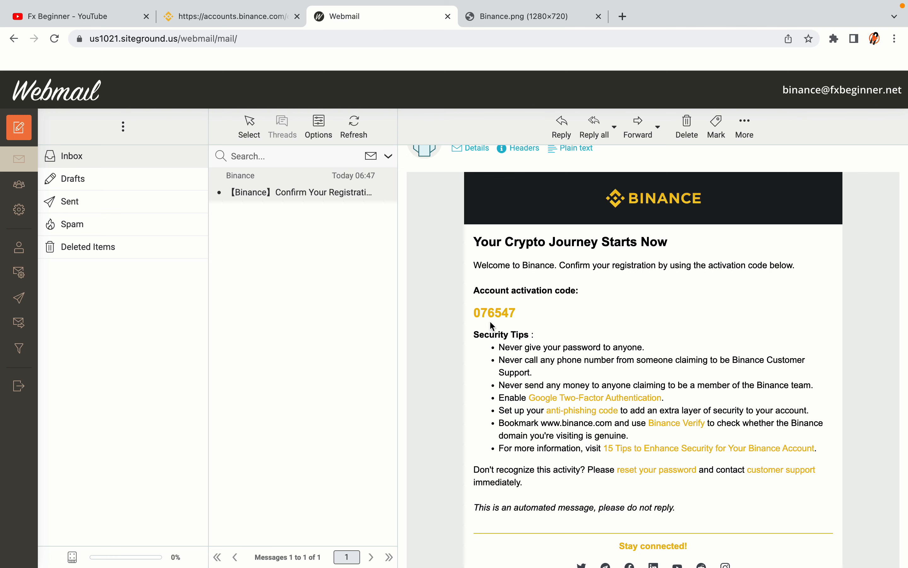
pyautogui.doubleClick(494, 313)
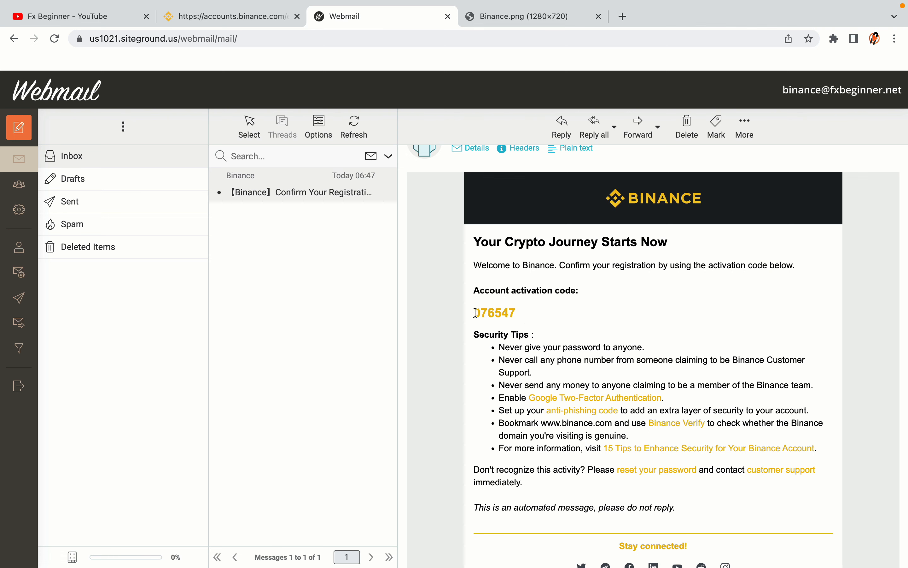
pyautogui.rightClick(495, 313)
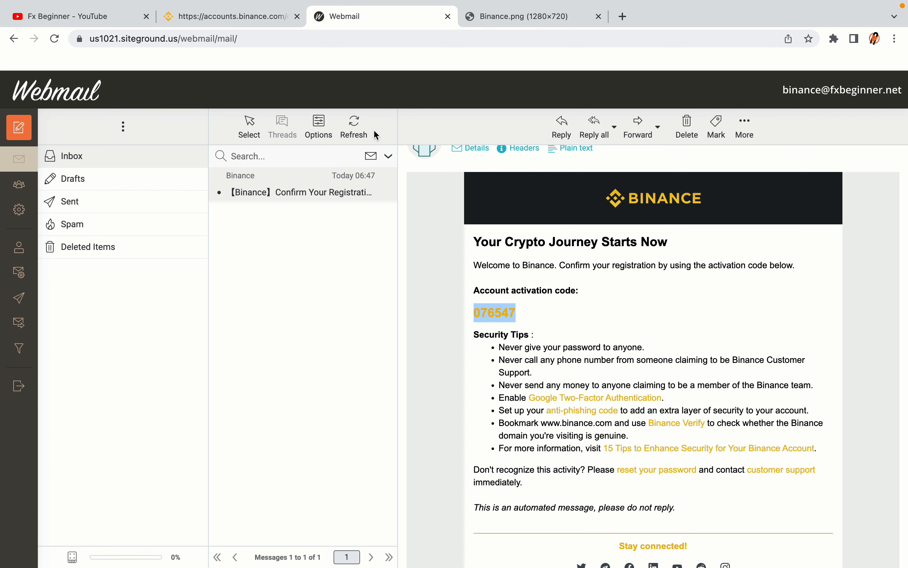
pyautogui.click(231, 16)
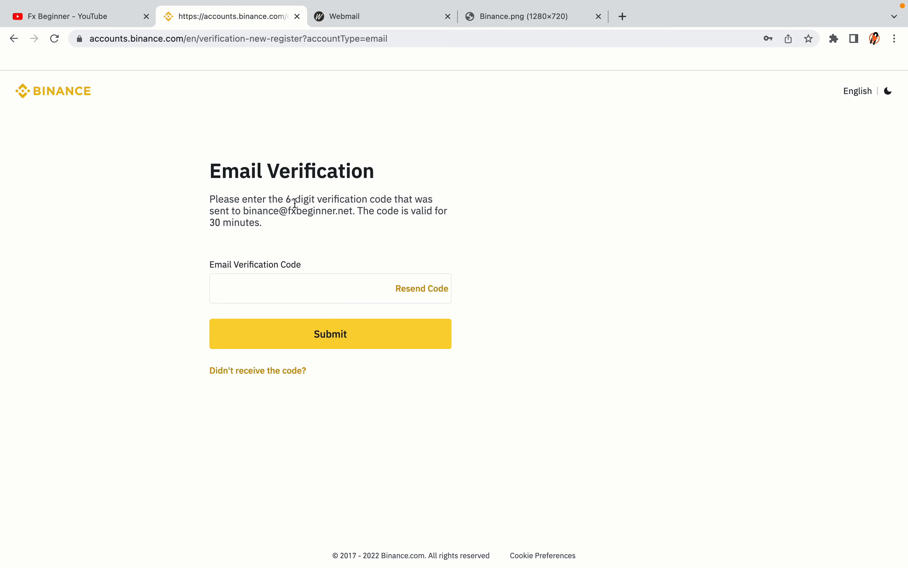
pyautogui.click(277, 286)
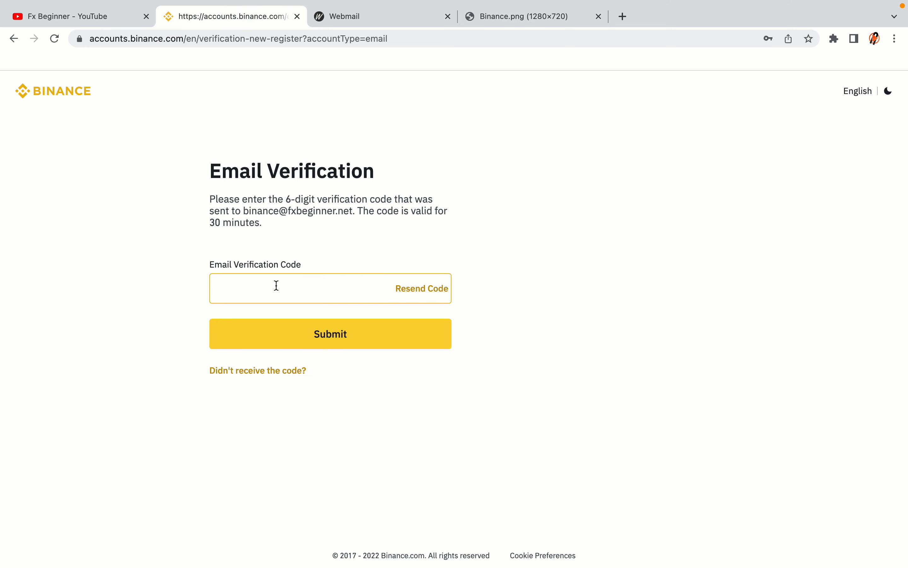
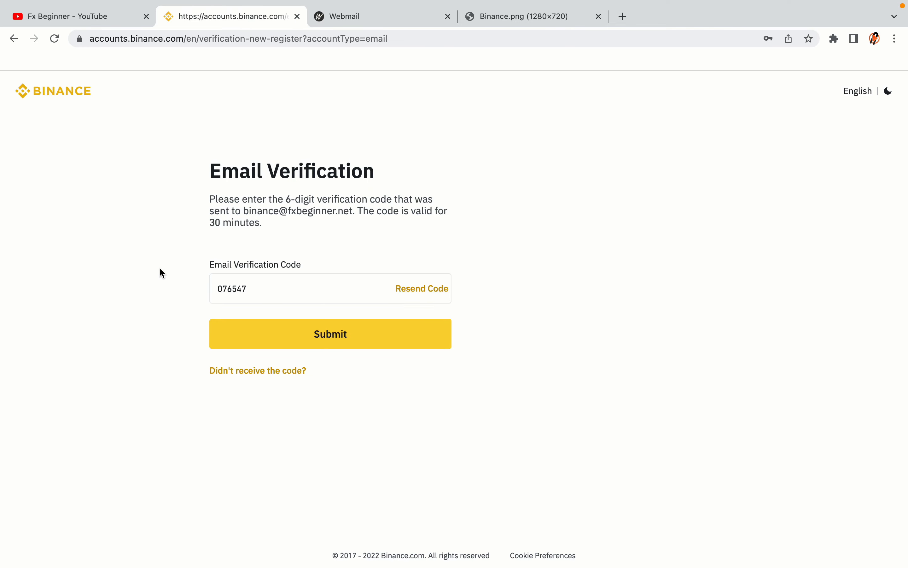
pyautogui.moveTo(328, 193)
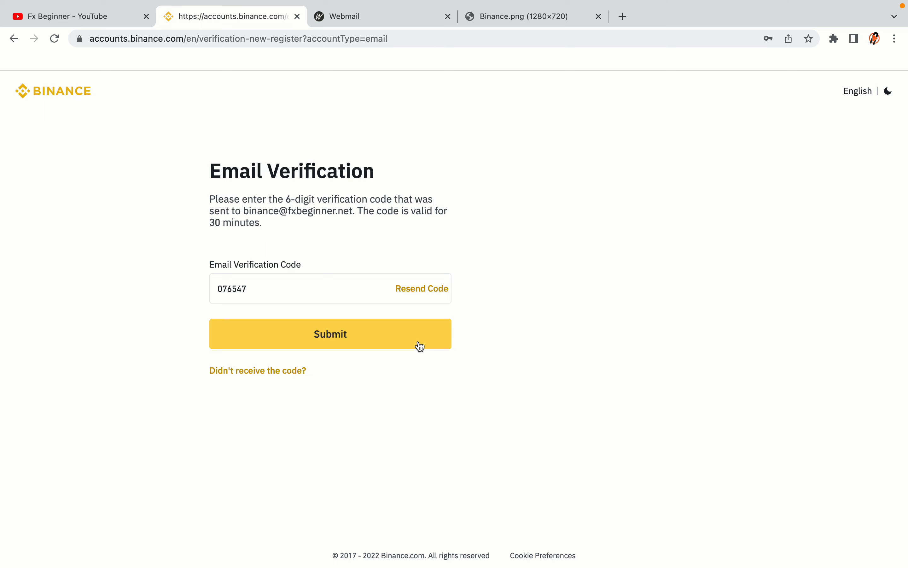
pyautogui.click(331, 333)
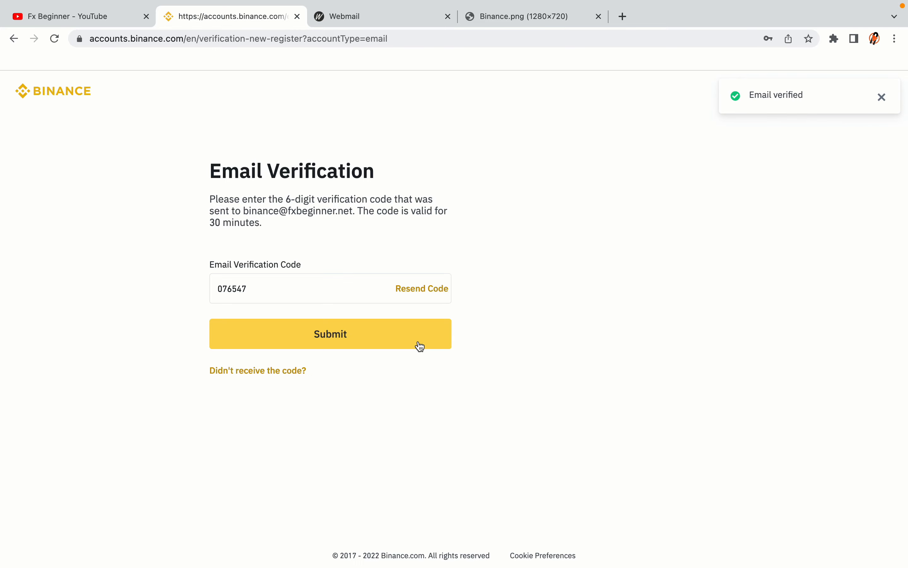
pyautogui.click(331, 334)
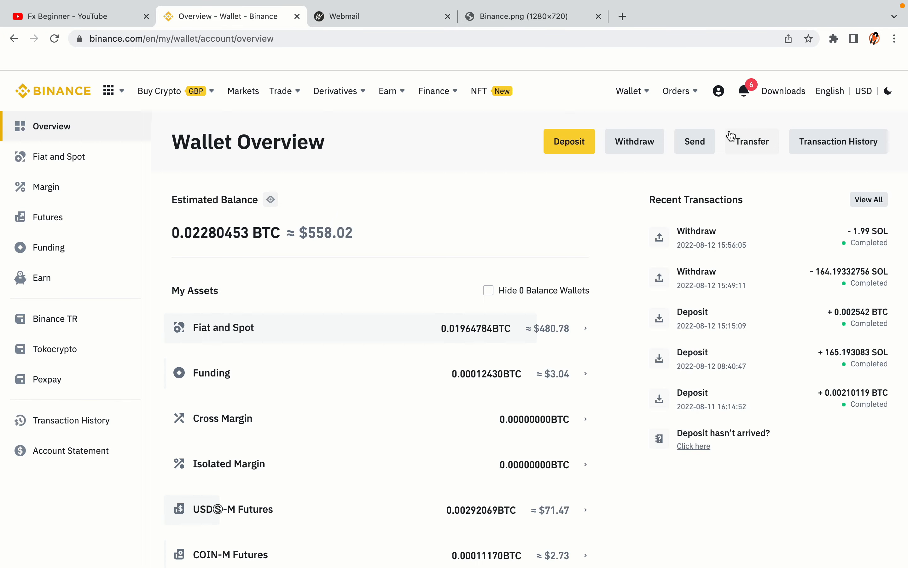
pyautogui.moveTo(540, 200)
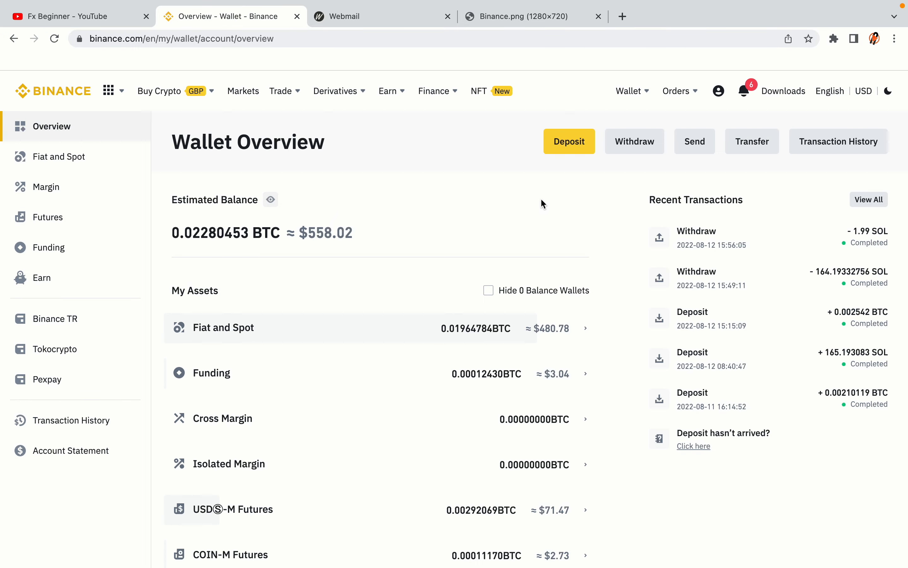
pyautogui.moveTo(562, 248)
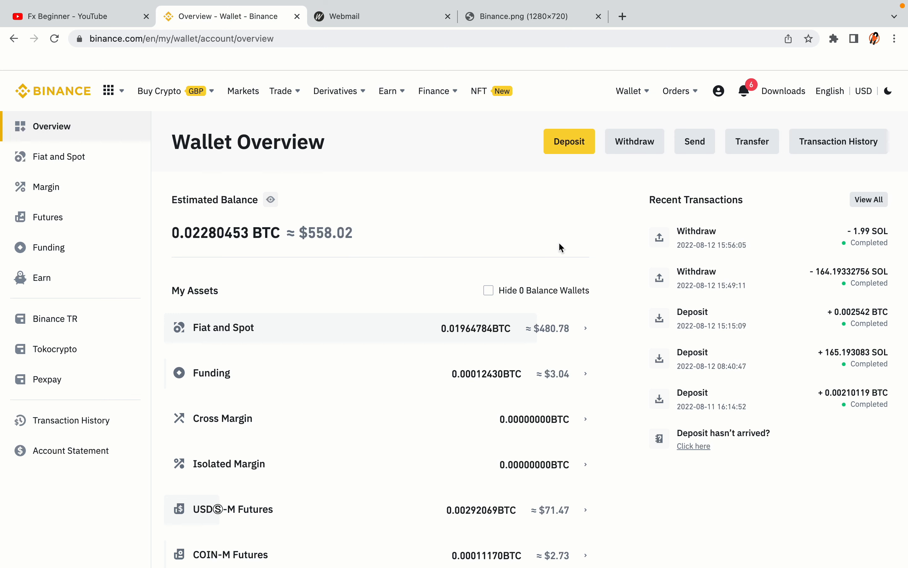
# Step: Scroll the Wallet Overview to see balances and recent transactions
pyautogui.scroll(-3)
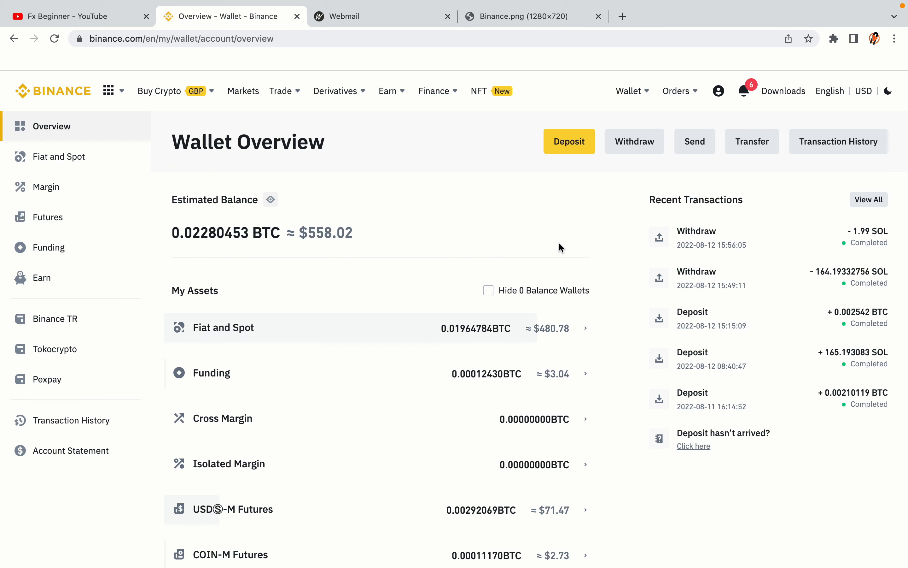
pyautogui.moveTo(431, 182)
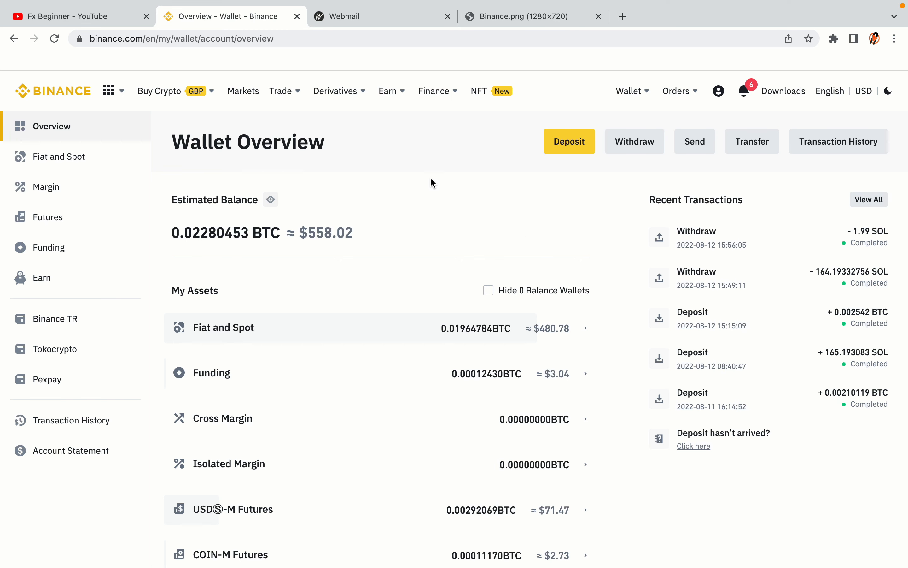
# Step: Browse the Buy Crypto options, then view the Trade menu with Convert, Spot, Margin and P2P
pyautogui.click(159, 91)
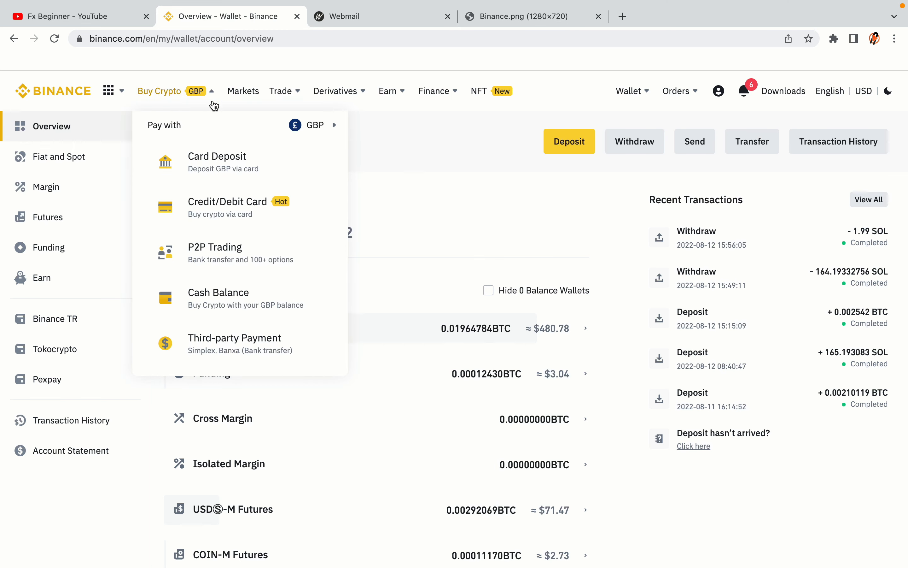
pyautogui.moveTo(222, 168)
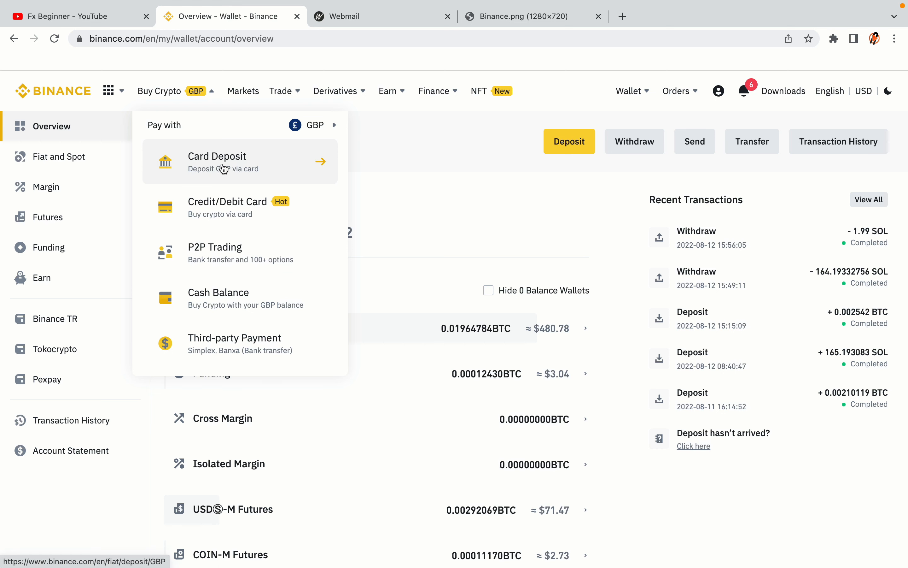
pyautogui.moveTo(206, 225)
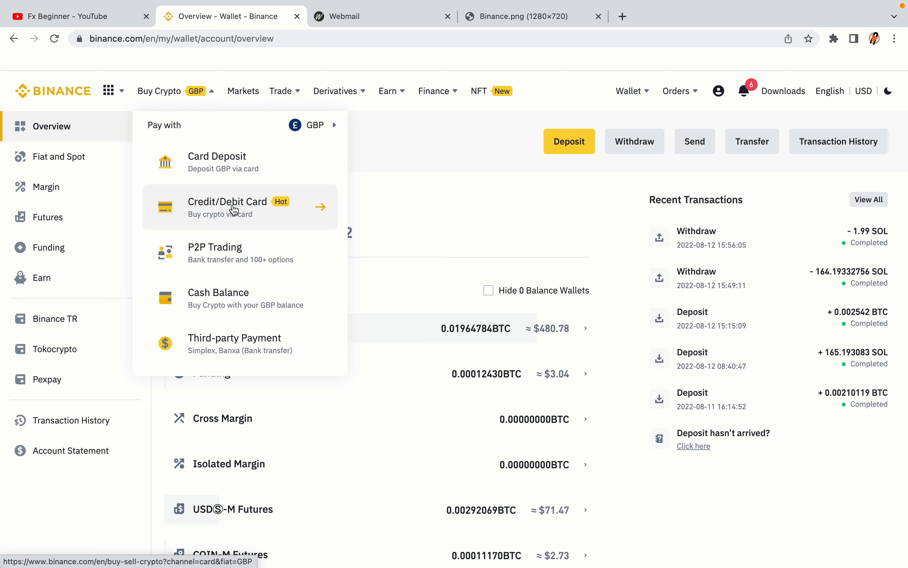
pyautogui.click(281, 91)
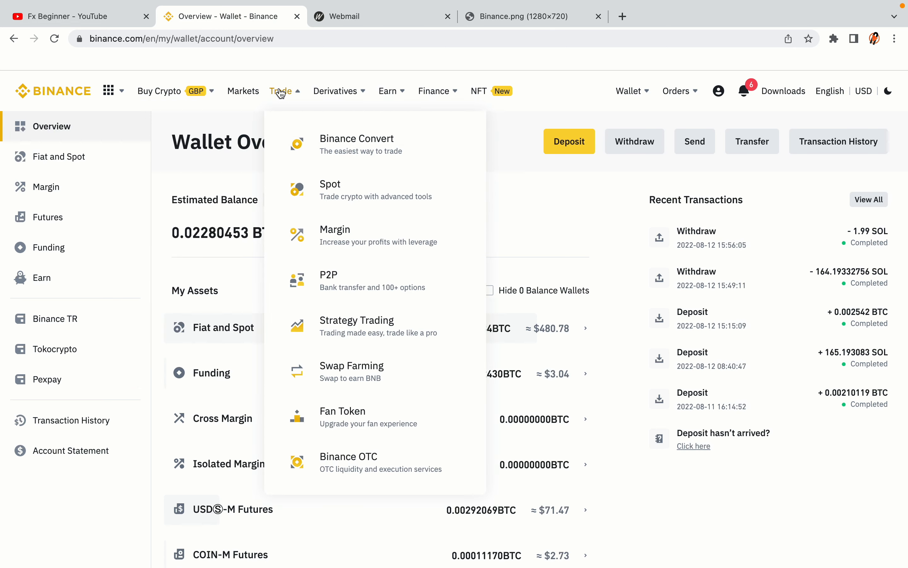
pyautogui.moveTo(285, 100)
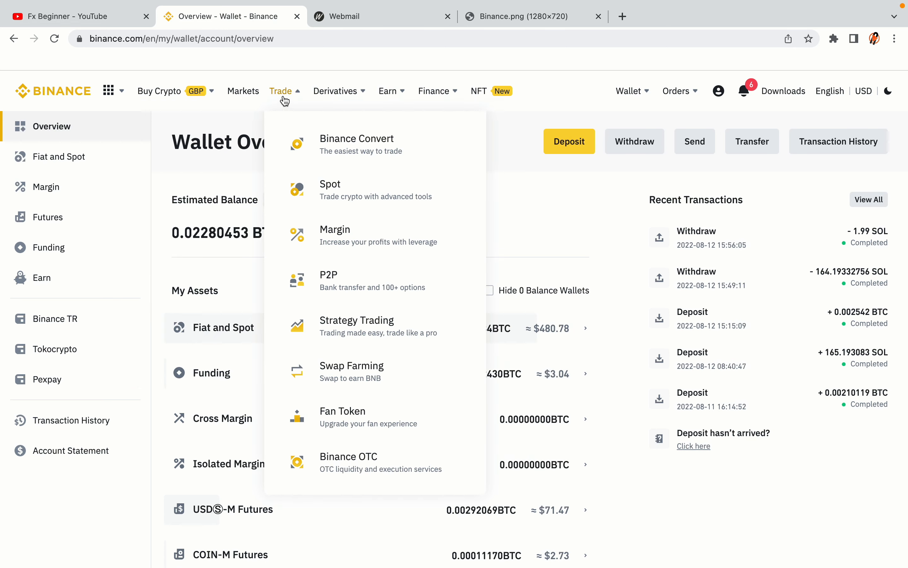
pyautogui.moveTo(334, 200)
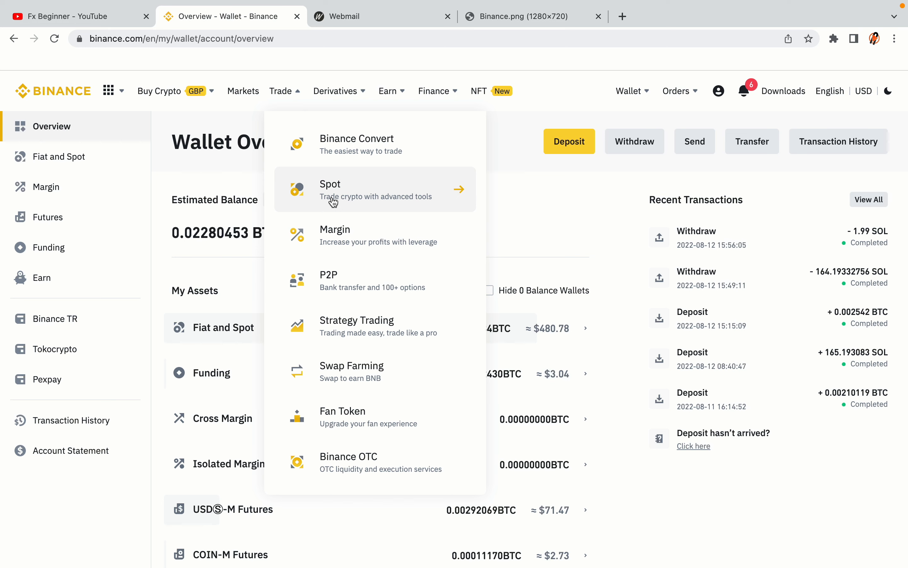
pyautogui.moveTo(330, 203)
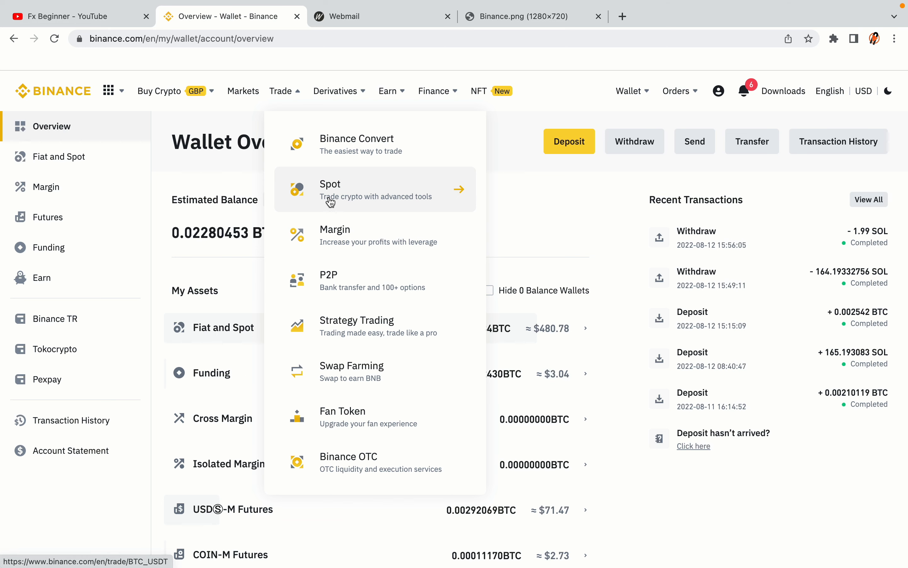